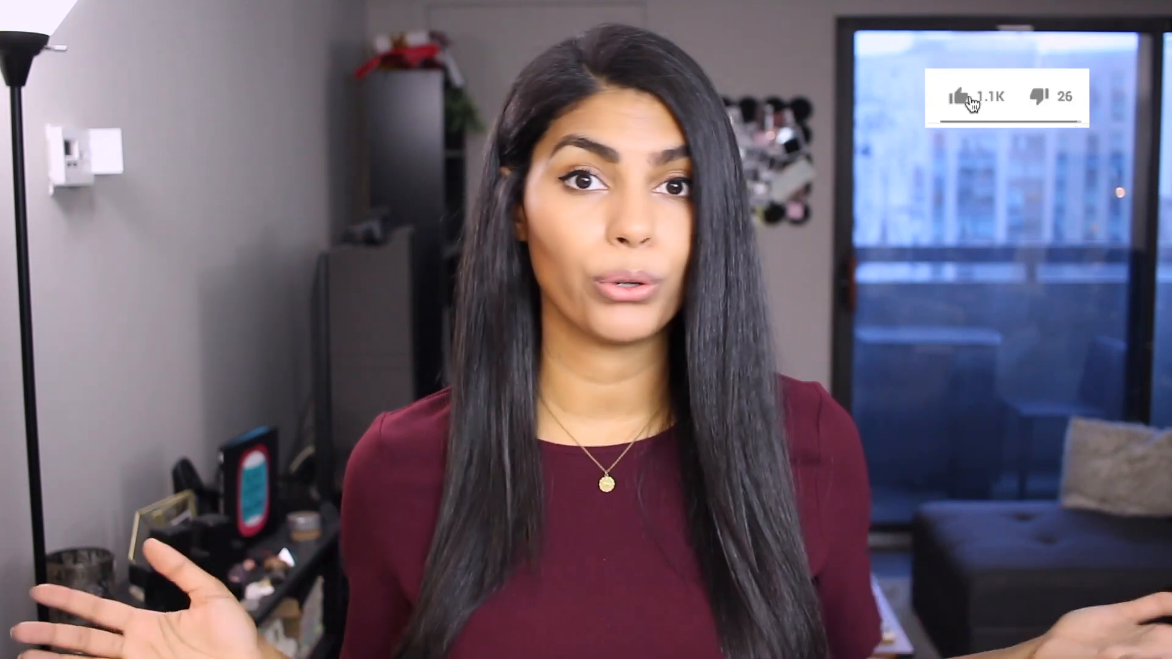
click(959, 95)
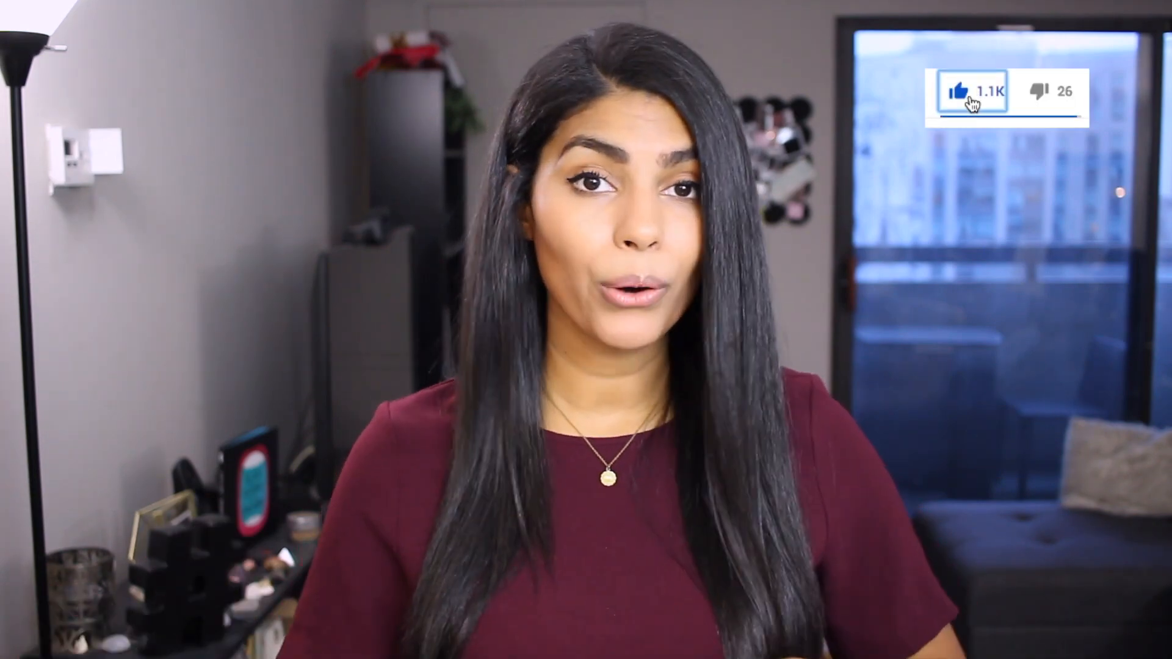